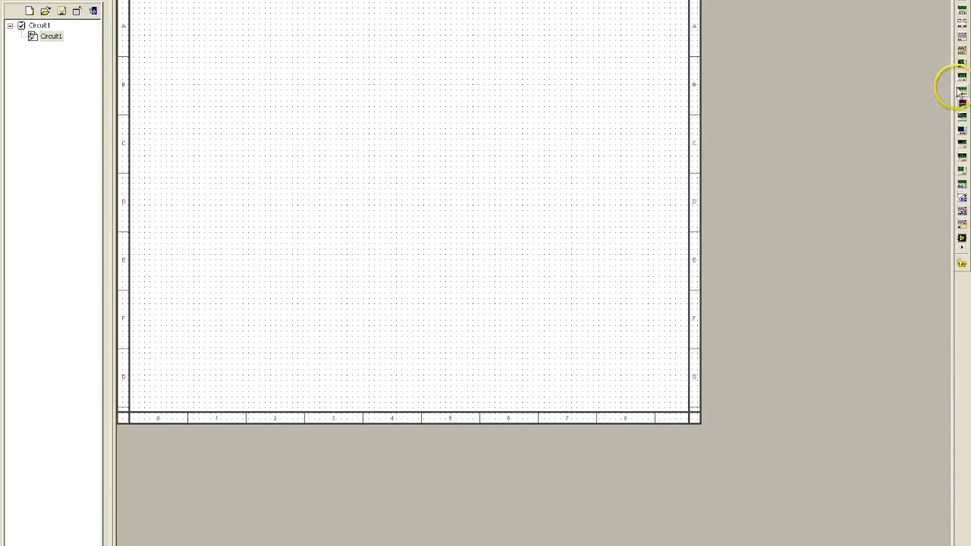
mouse_move(962, 106)
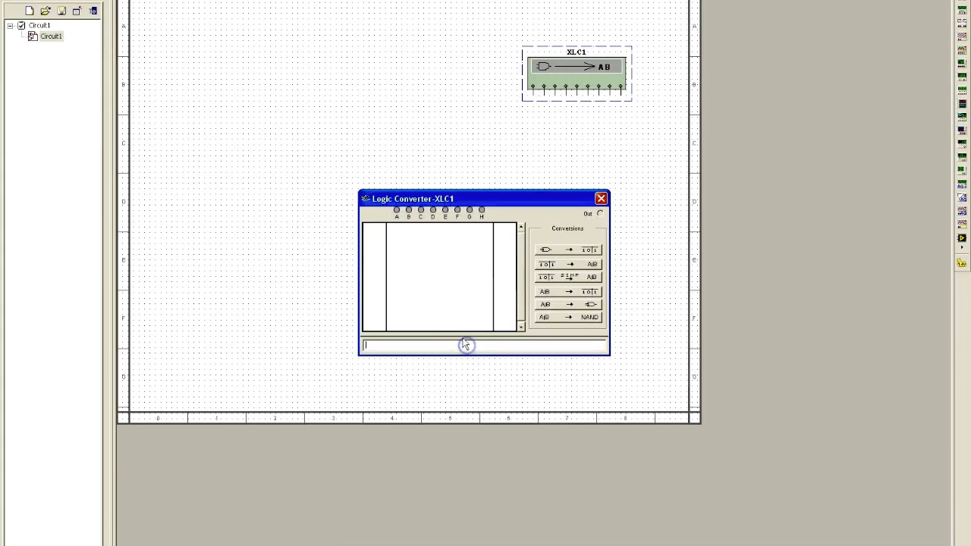
Enter the expression AB+A'BC'D+...+B'C'+A... in the Logic Converter's expression field
type("A")
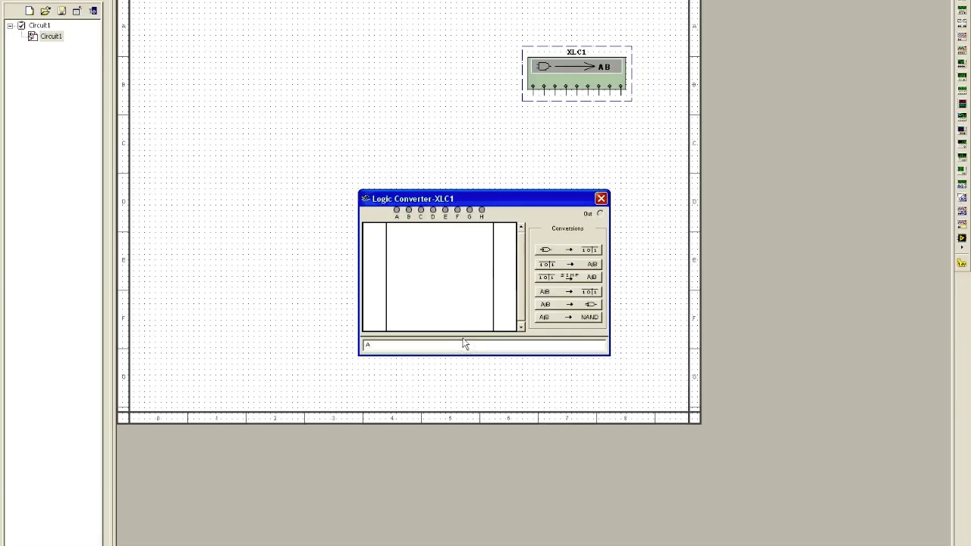
type("0")
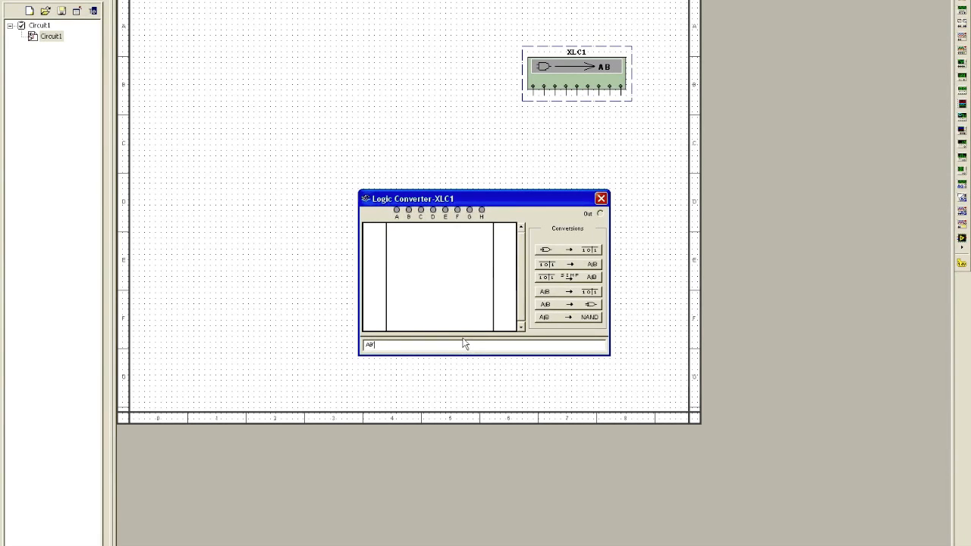
type("+")
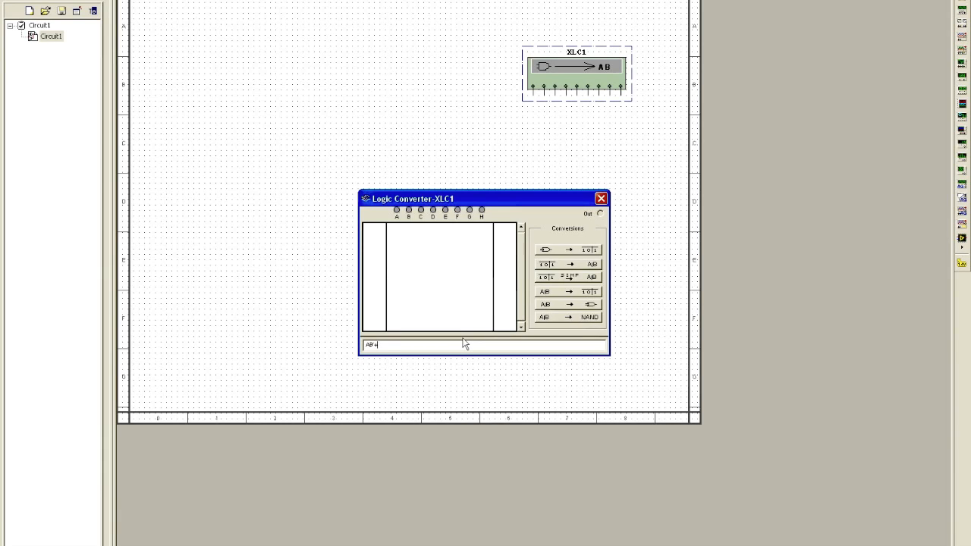
type("A'BD+")
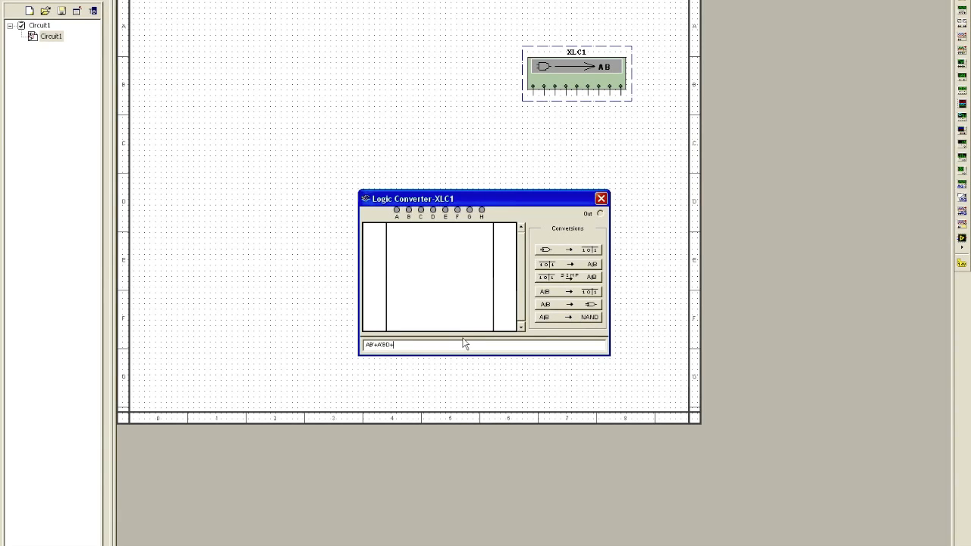
type("B")
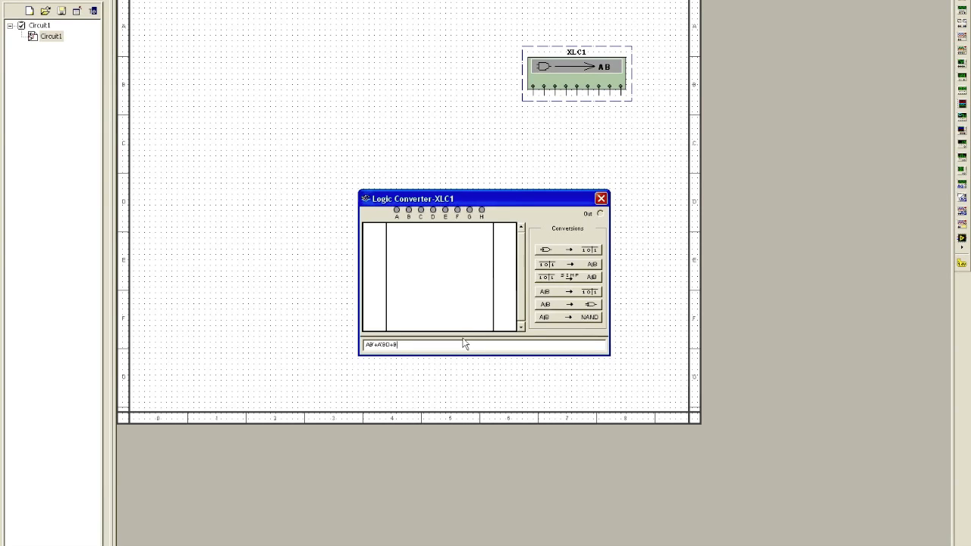
type("'C'")
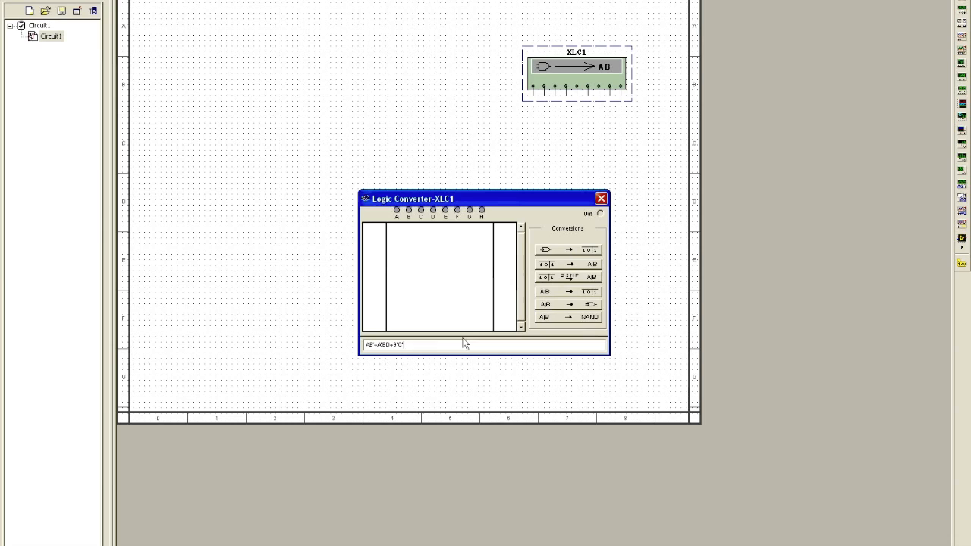
type("D+")
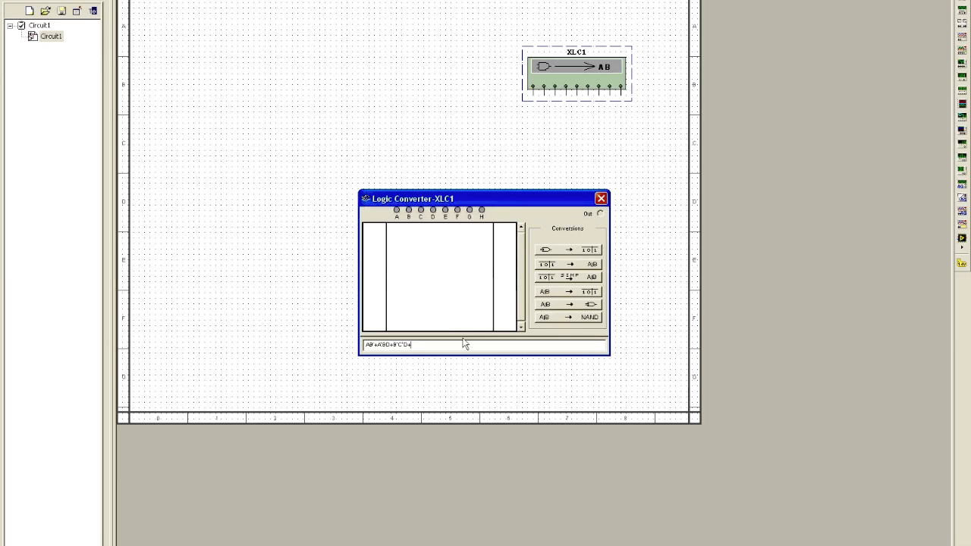
type("+B'C'")
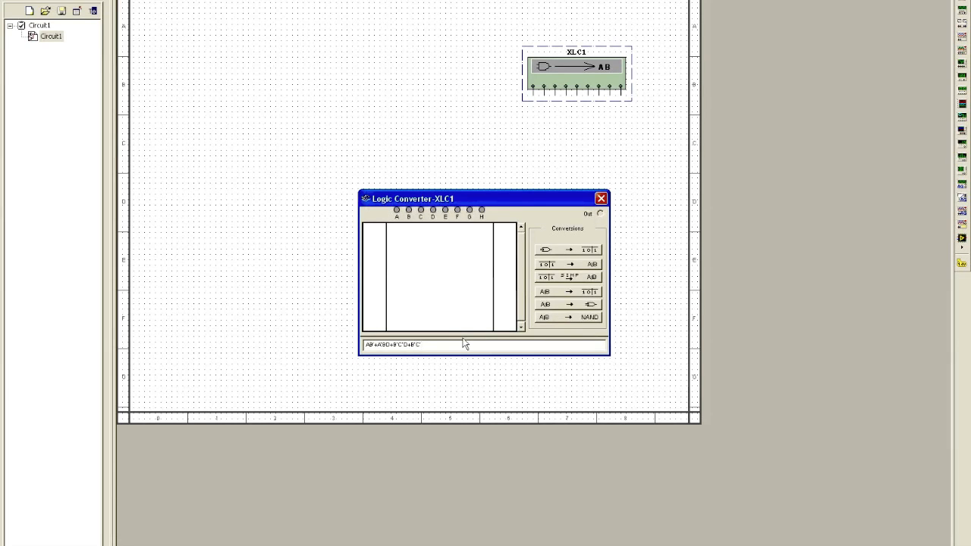
type("+ABCD")
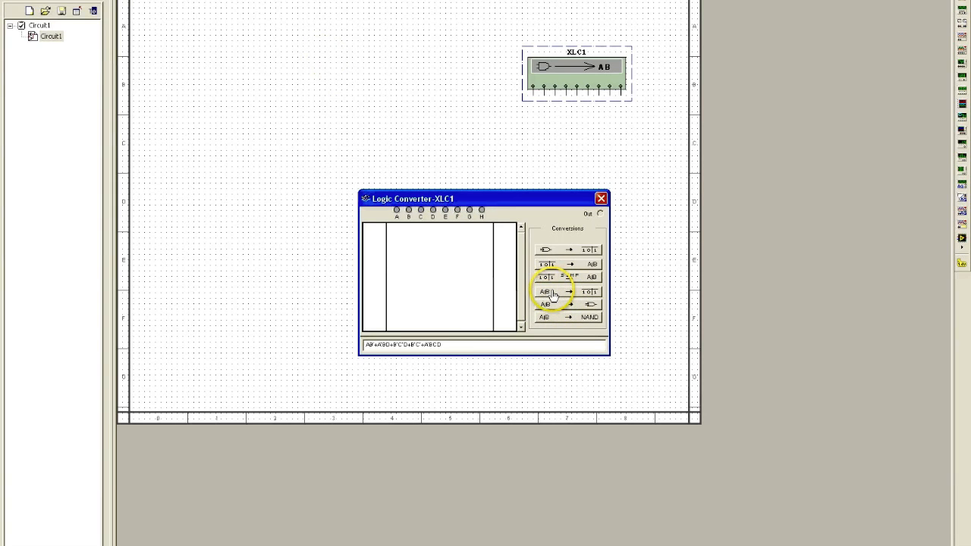
Generate the truth table, then an AND/OR gate circuit, from the expression
left_click(568, 292)
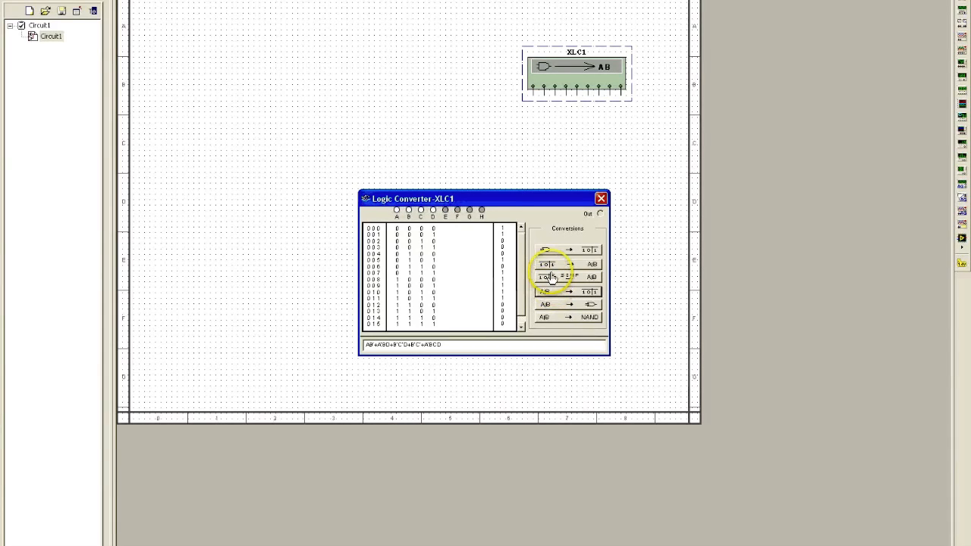
left_click(567, 276)
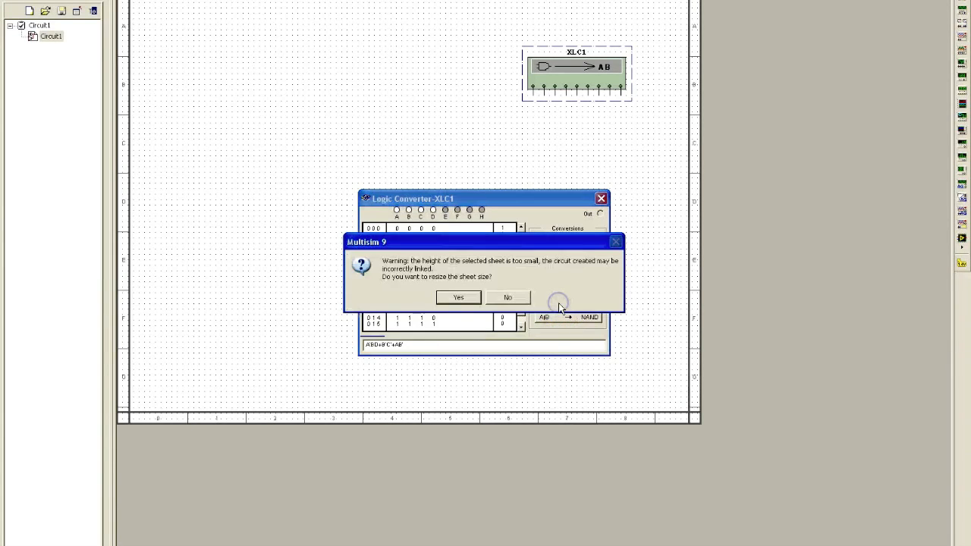
Accept enlarging the sheet for the AND/OR circuit and view the enlarged sheet
left_click(507, 296)
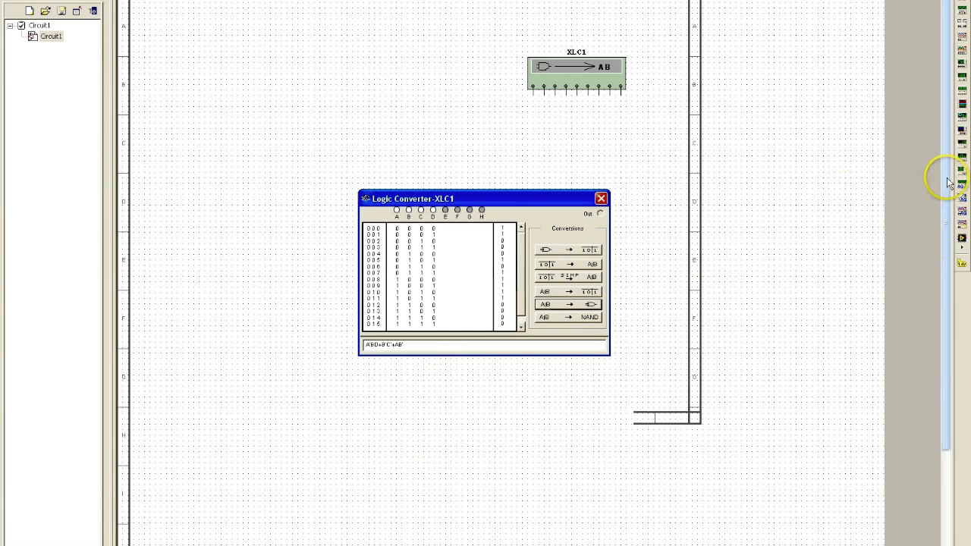
scroll("down", 3)
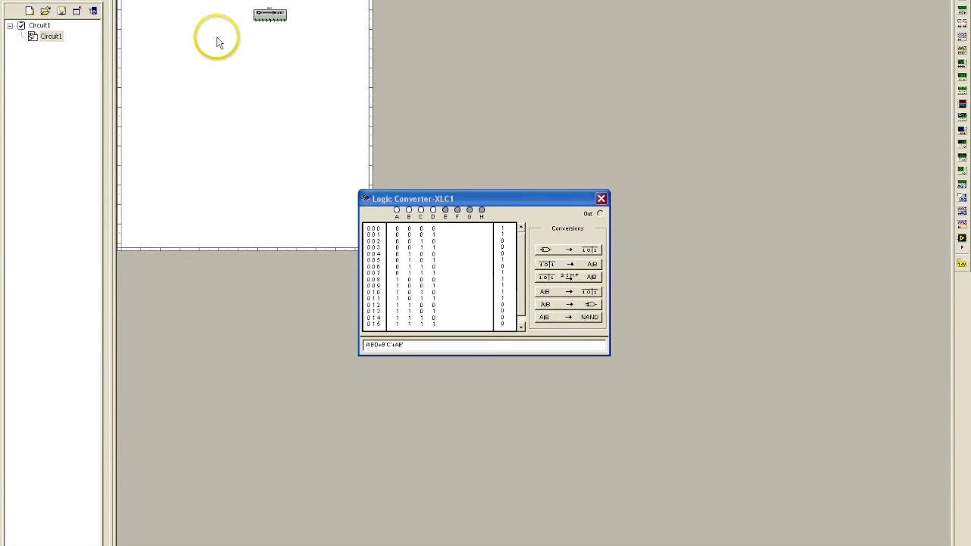
mouse_move(258, 52)
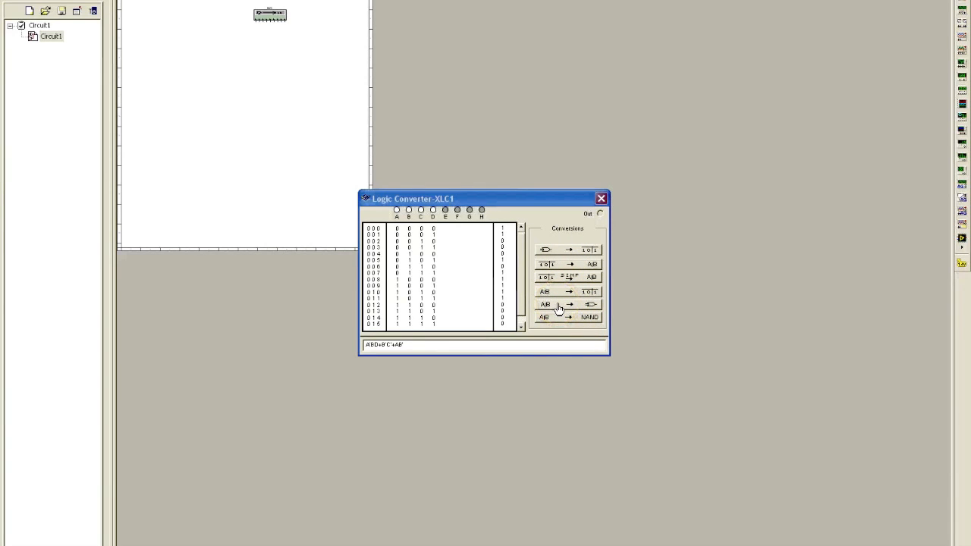
Generate a NAND-only circuit from the expression, accepting the sheet resize
left_click(568, 303)
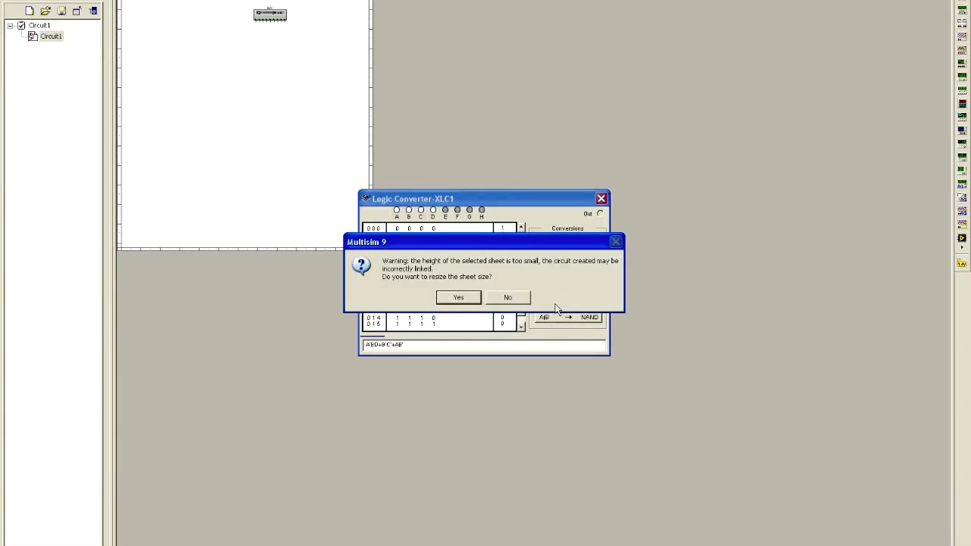
left_click(458, 296)
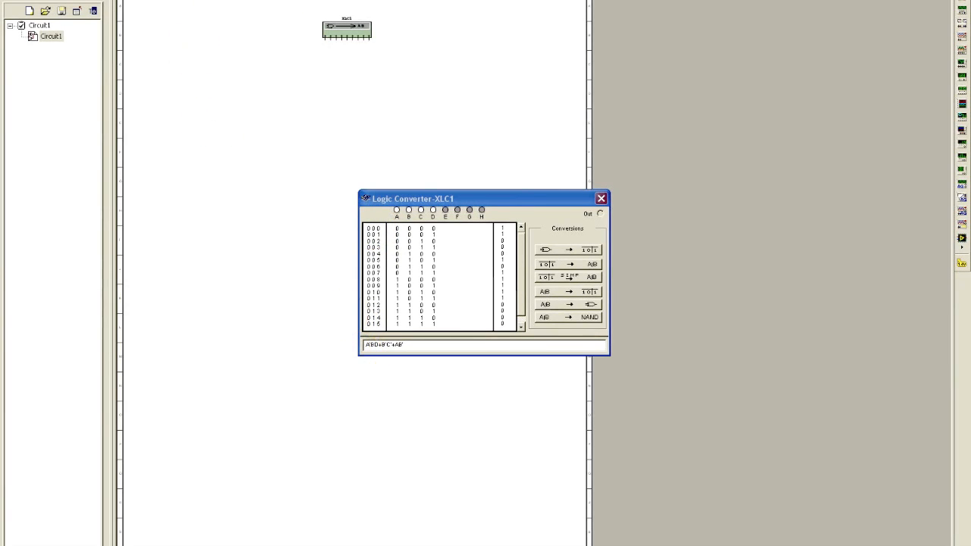
Create a new blank circuit, Circuit2, and bring up its sheet's context menu
left_click(18, 3)
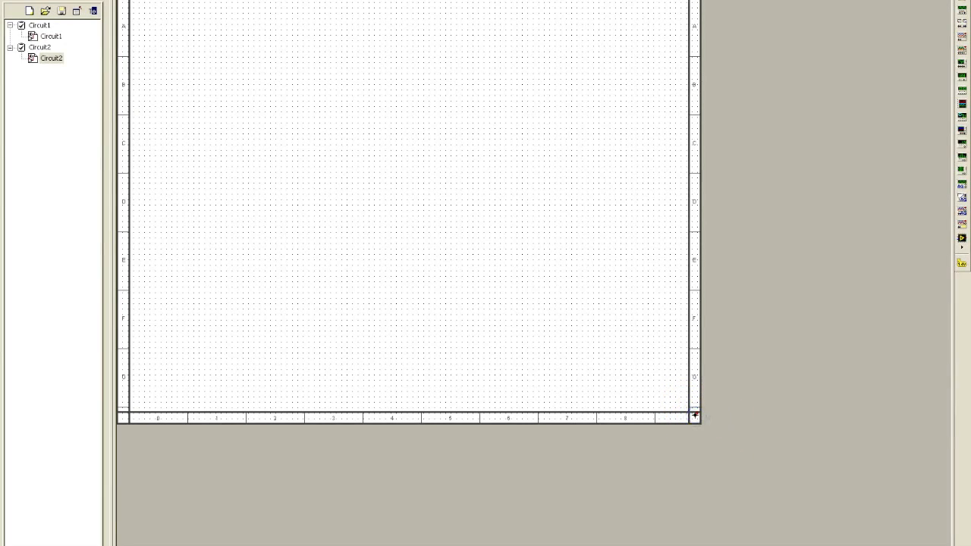
right_click(689, 416)
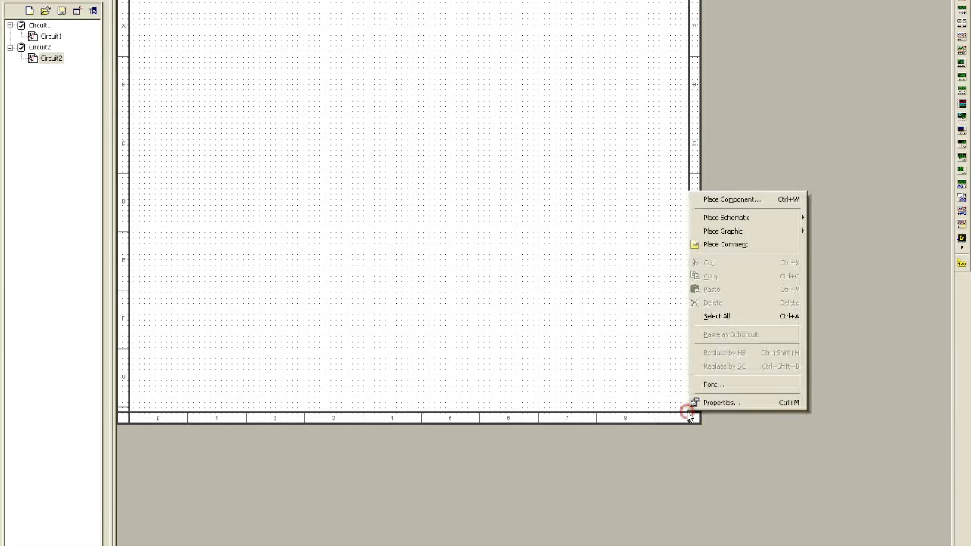
mouse_move(725, 218)
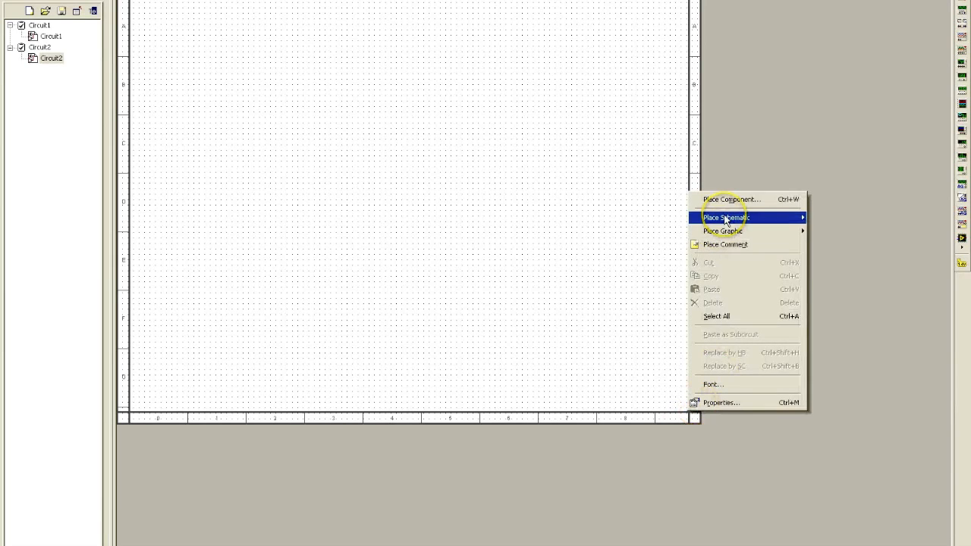
mouse_move(725, 218)
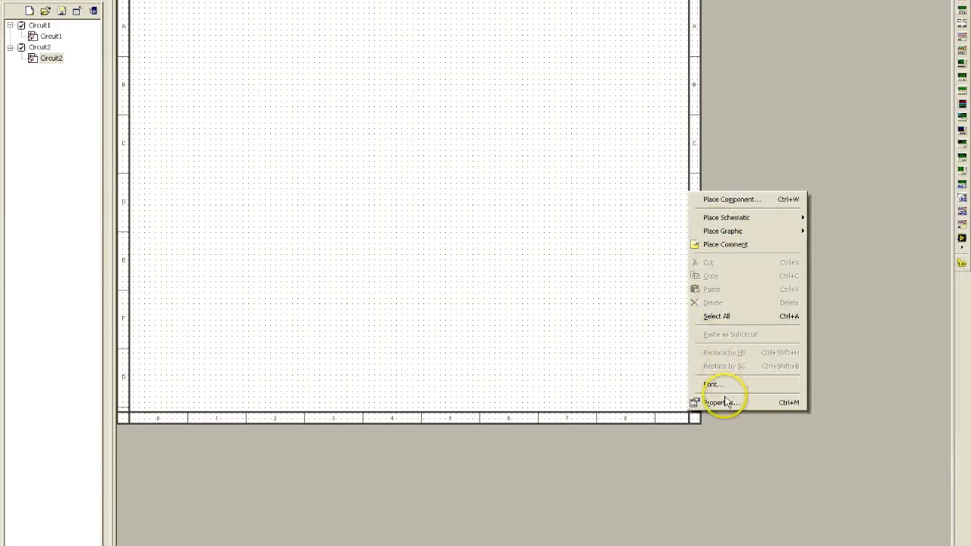
Give the Circuit2 sheet a custom size with an increased width in its Workspace properties
left_click(721, 403)
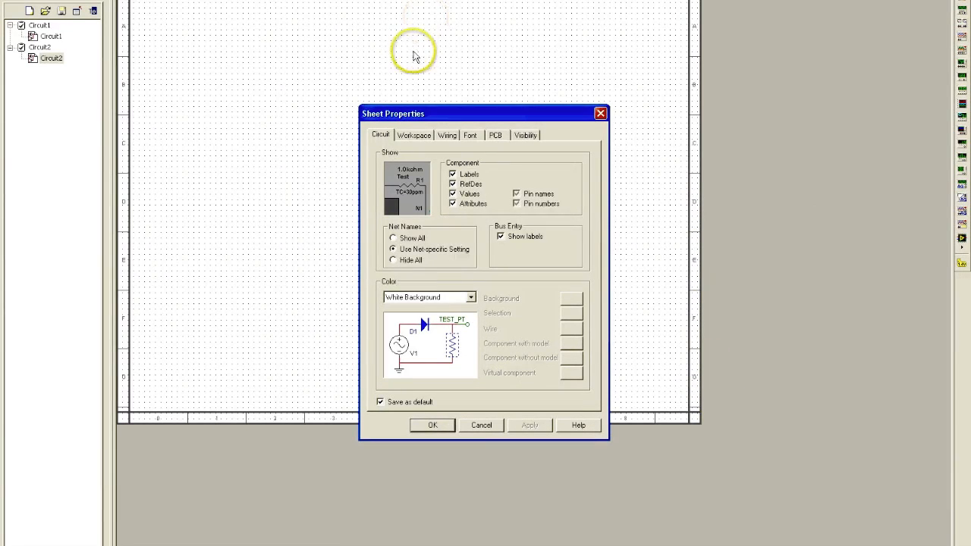
left_click(413, 135)
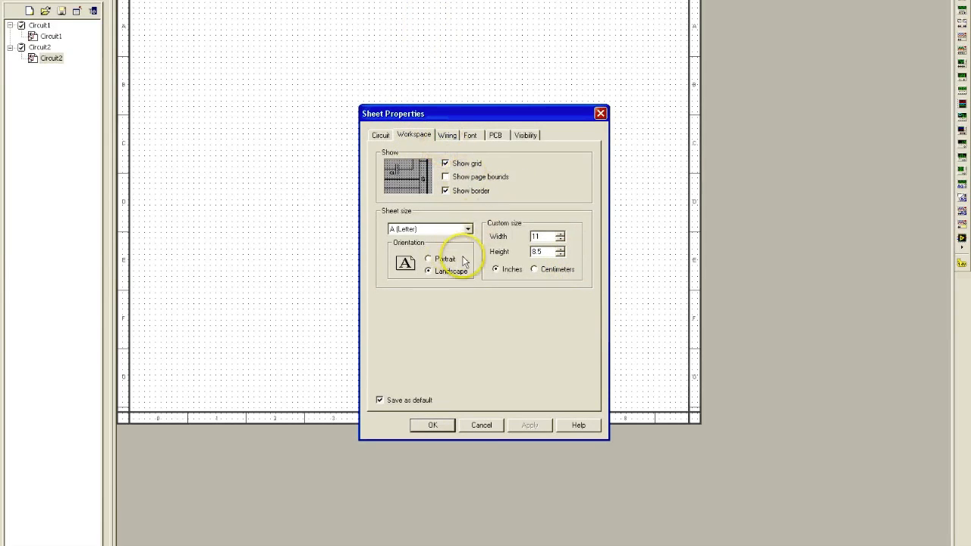
left_click(561, 239)
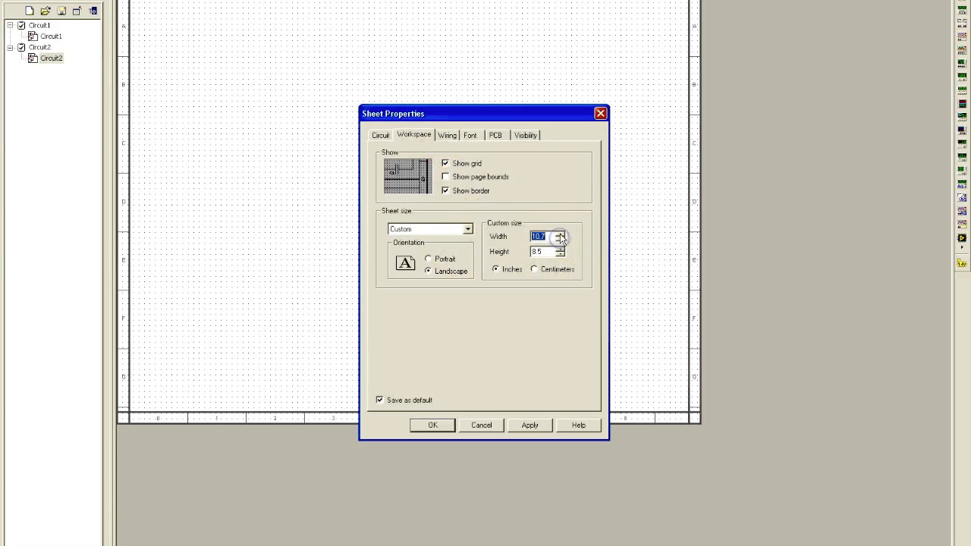
left_click(558, 234)
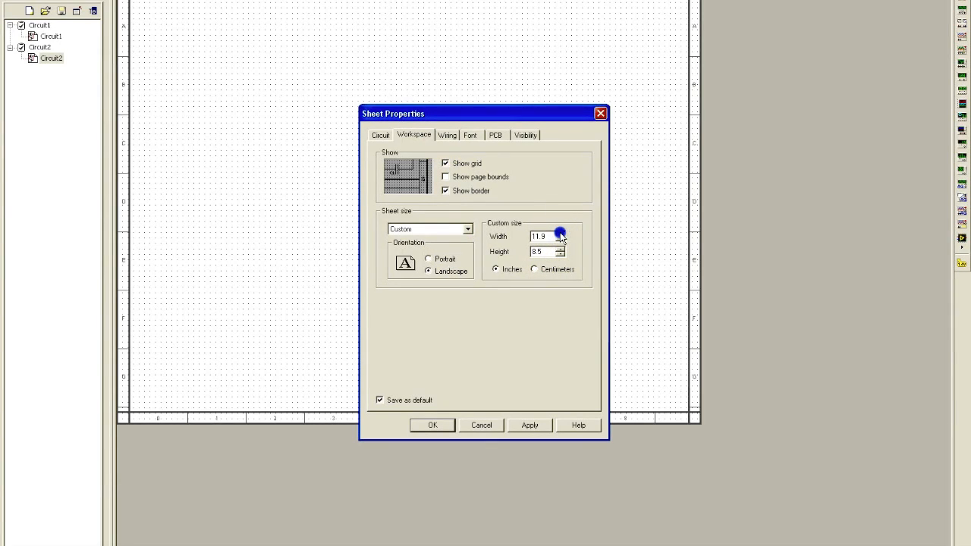
left_click(560, 233)
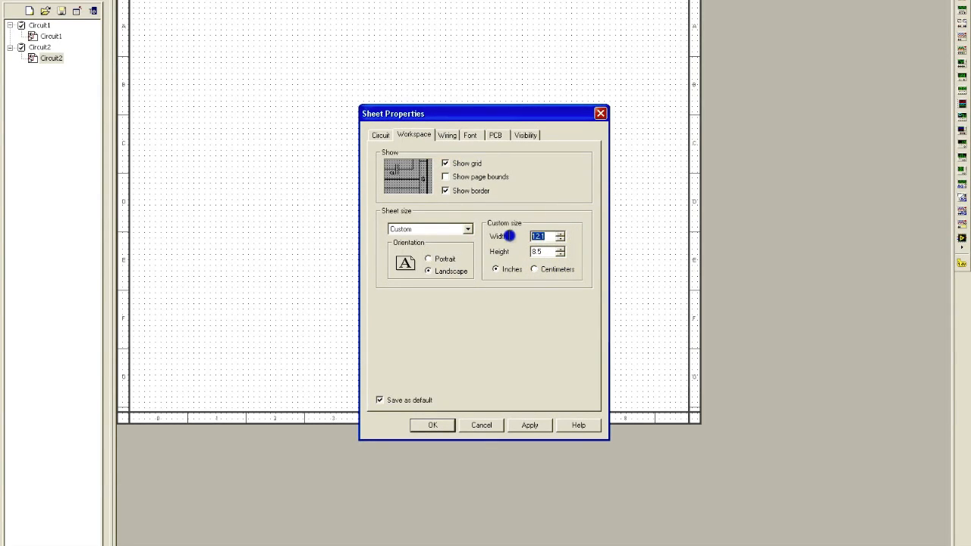
left_click(429, 258)
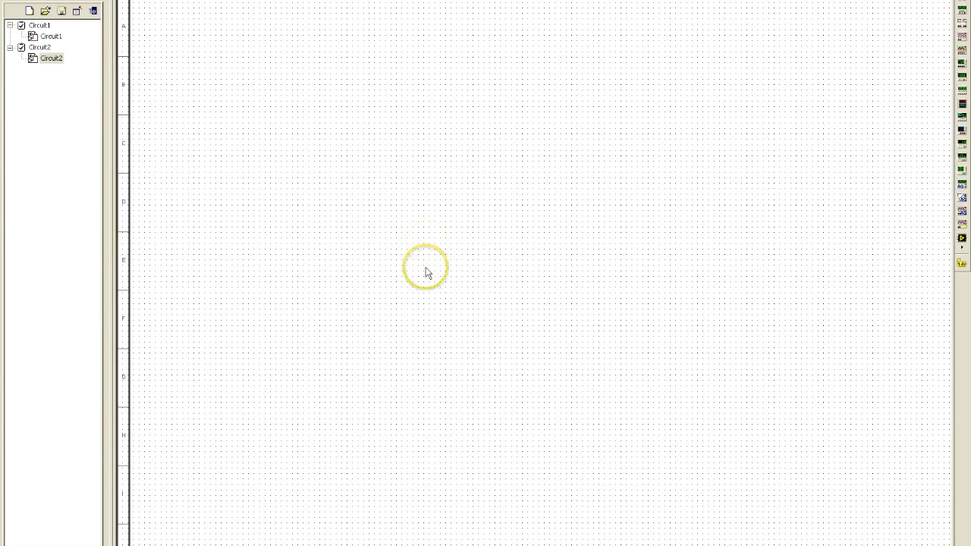
mouse_move(462, 249)
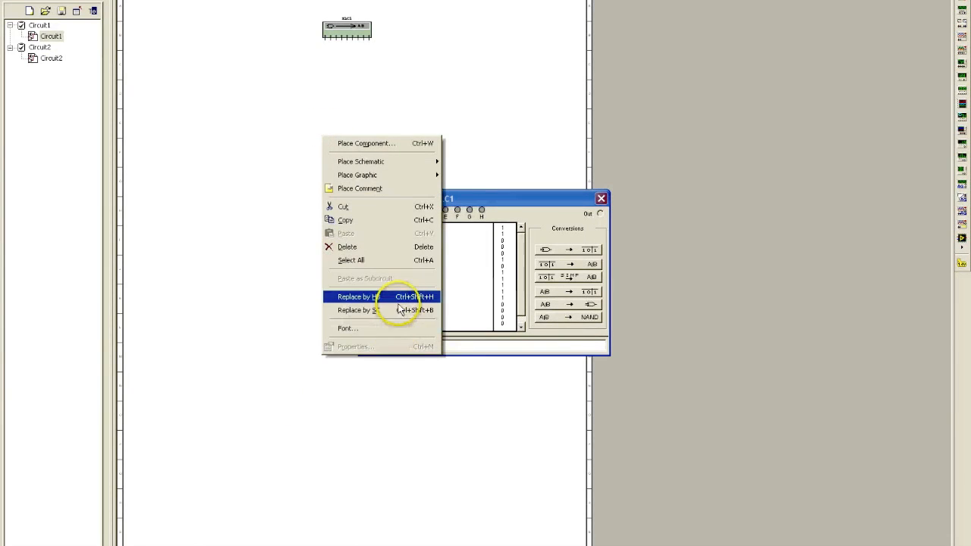
mouse_move(372, 149)
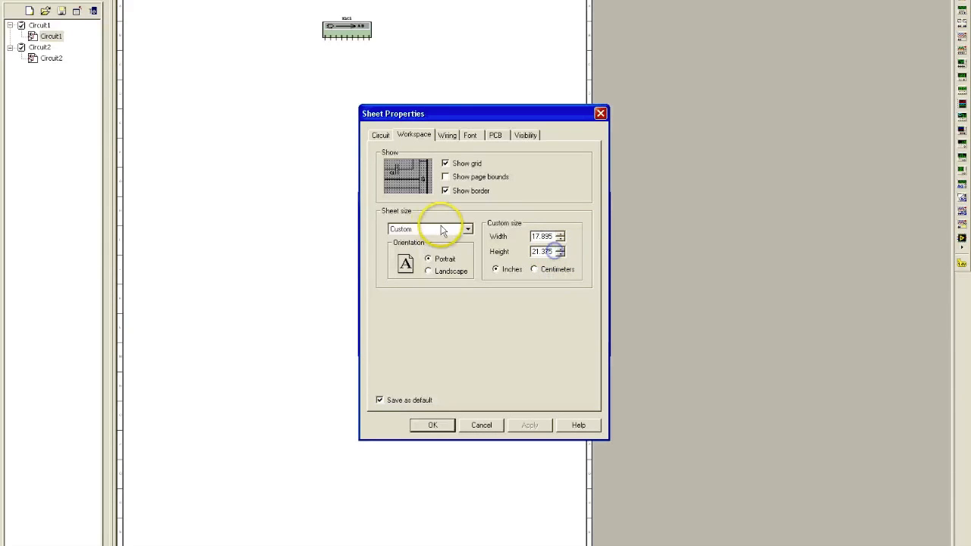
Try the A3 sheet size and dismiss the too-small warning
left_click(468, 229)
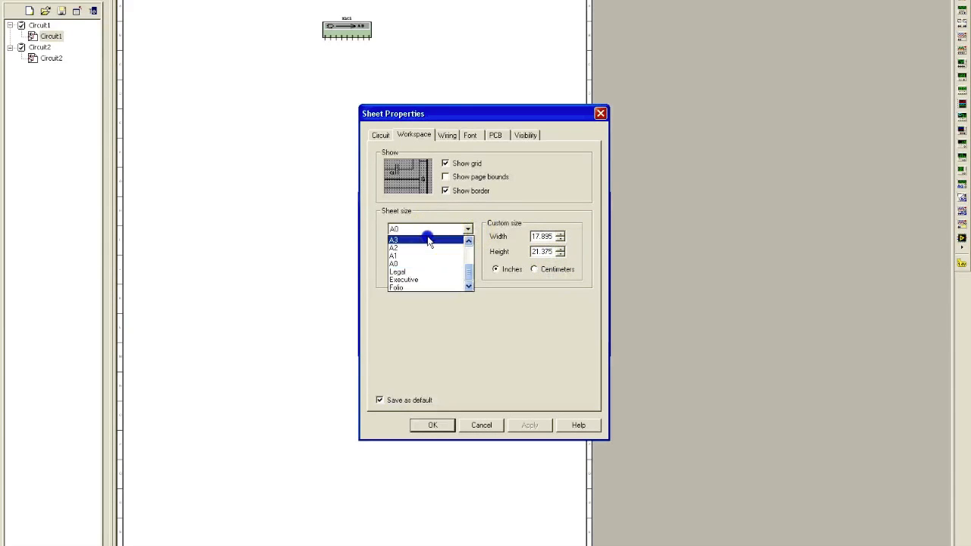
left_click(394, 240)
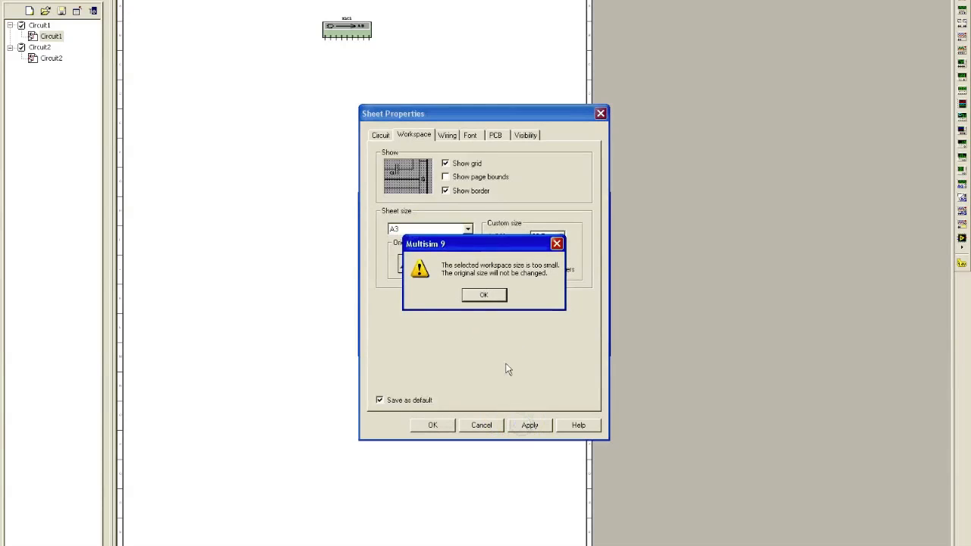
left_click(483, 294)
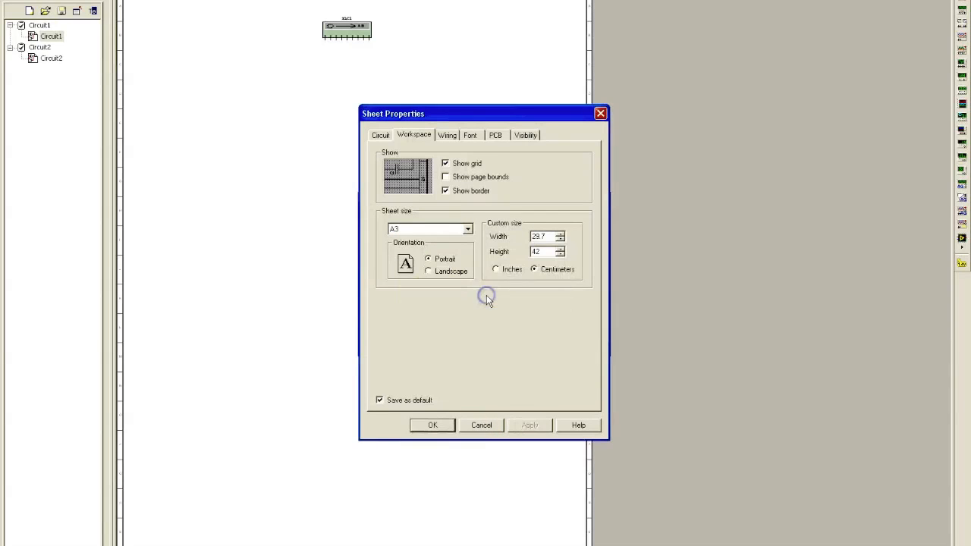
Set the Circuit1 sheet to the 34 x 44 in size and apply it
left_click(467, 228)
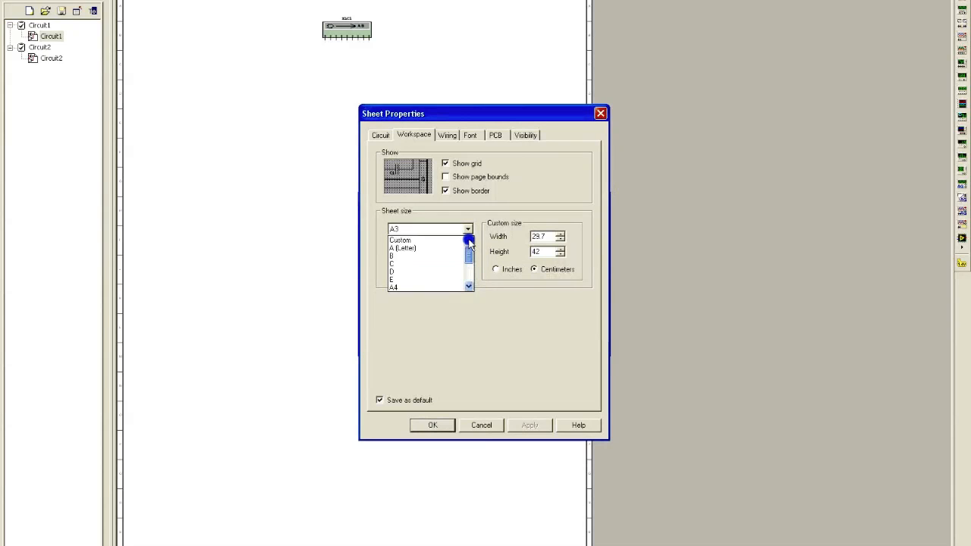
left_click(404, 249)
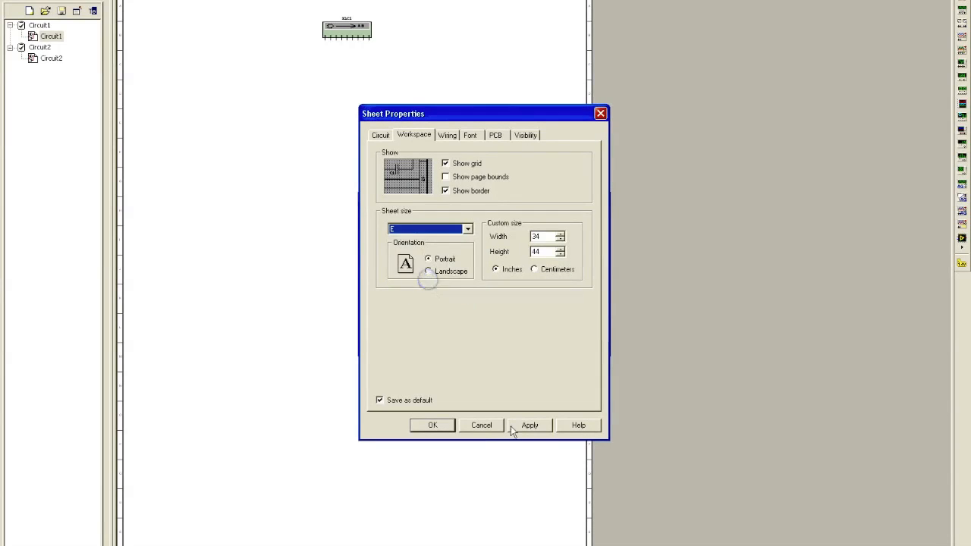
left_click(530, 425)
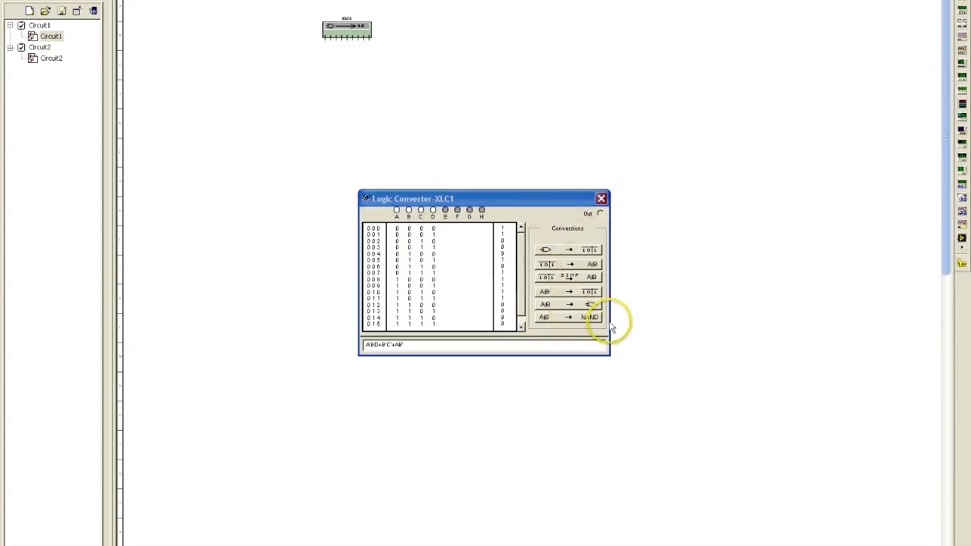
mouse_move(941, 182)
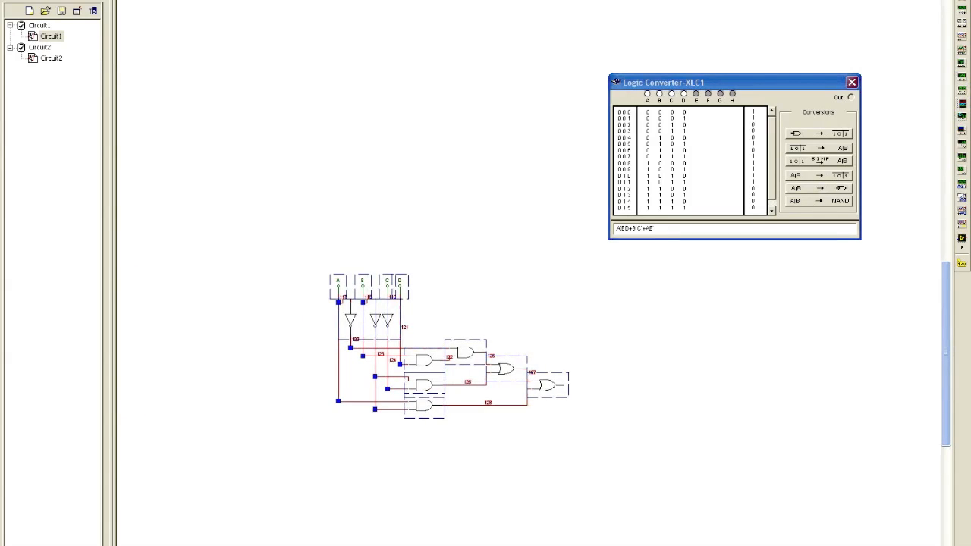
mouse_move(692, 499)
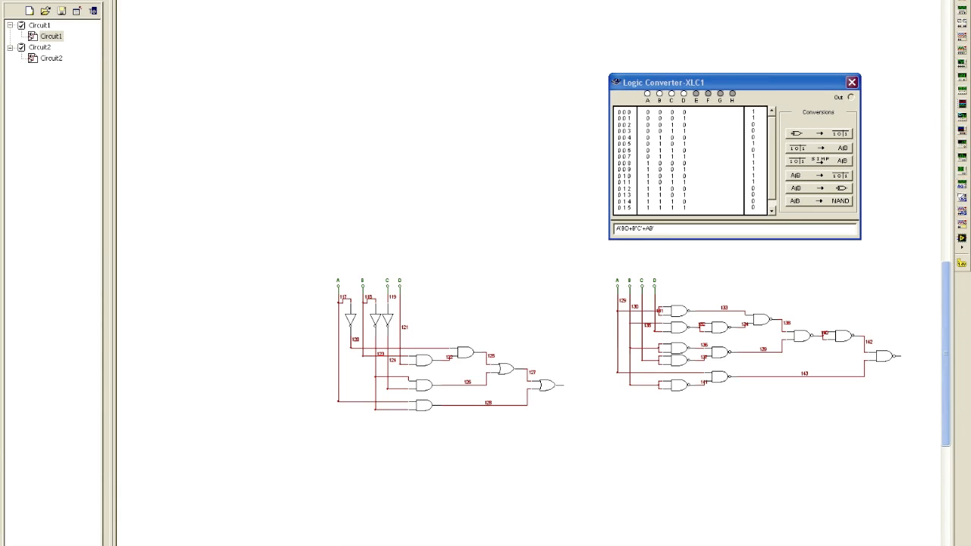
mouse_move(923, 124)
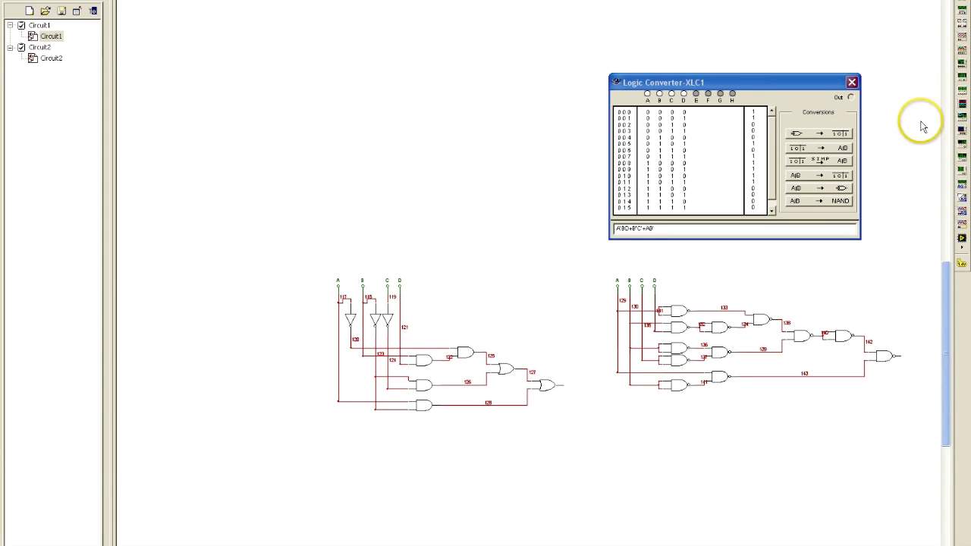
mouse_move(919, 190)
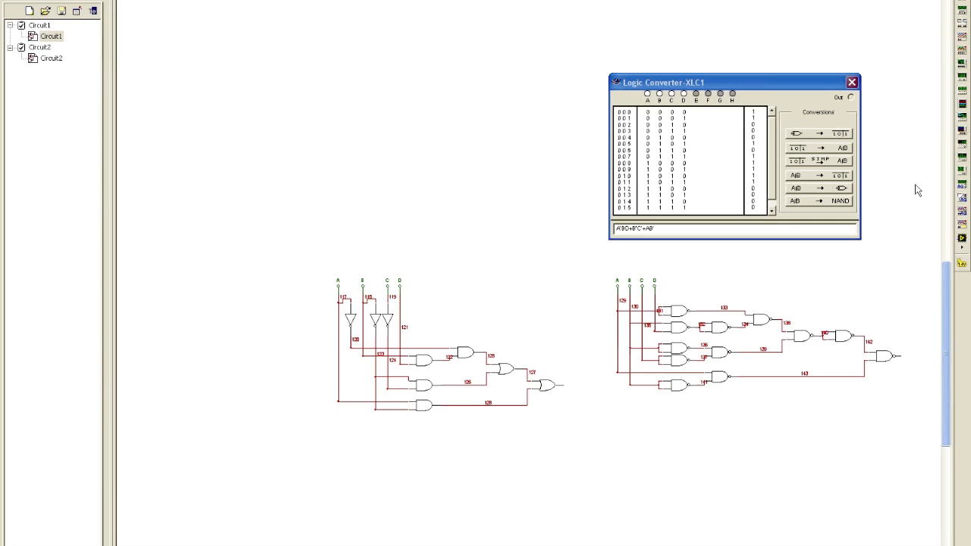